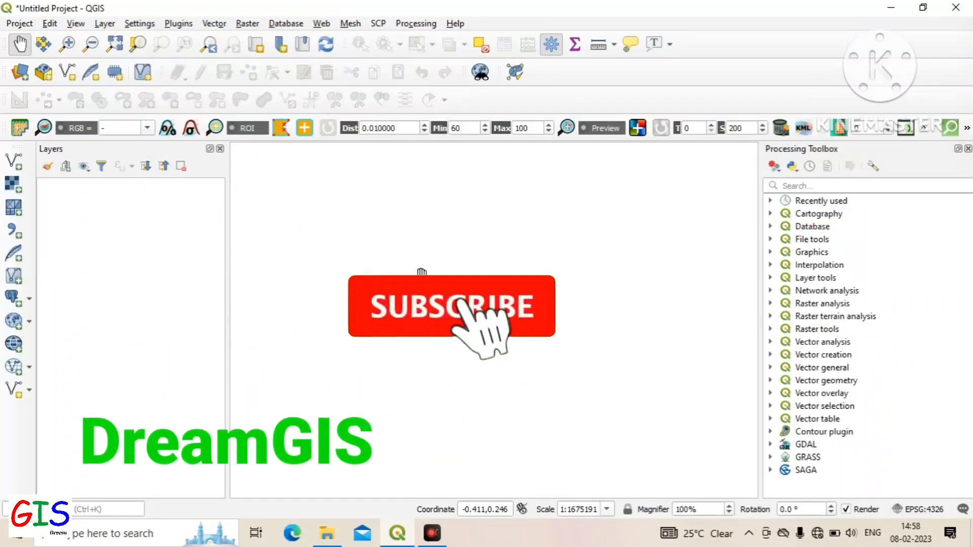
Restore the Layers panel and search the Processing Toolbox for 'Buffer'.
left_click(466, 314)
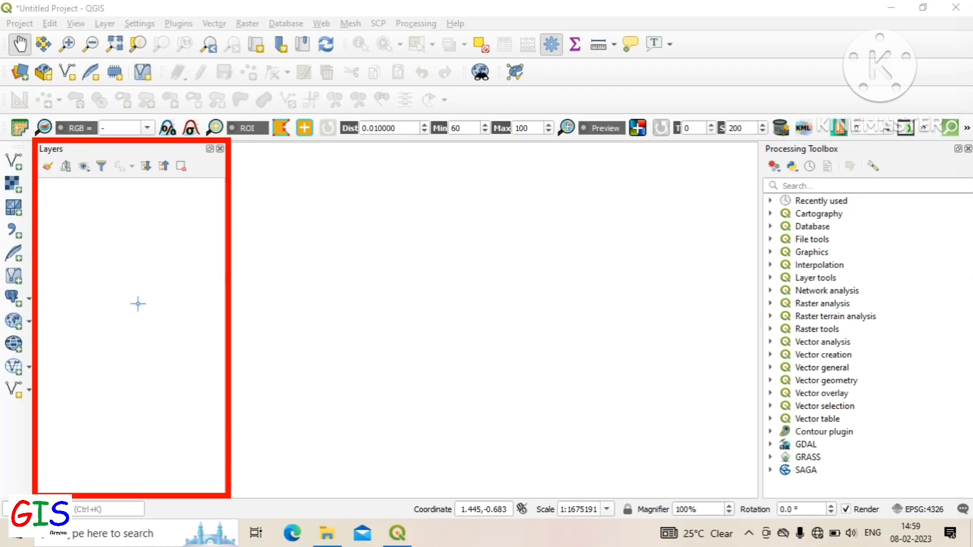
mouse_move(136, 268)
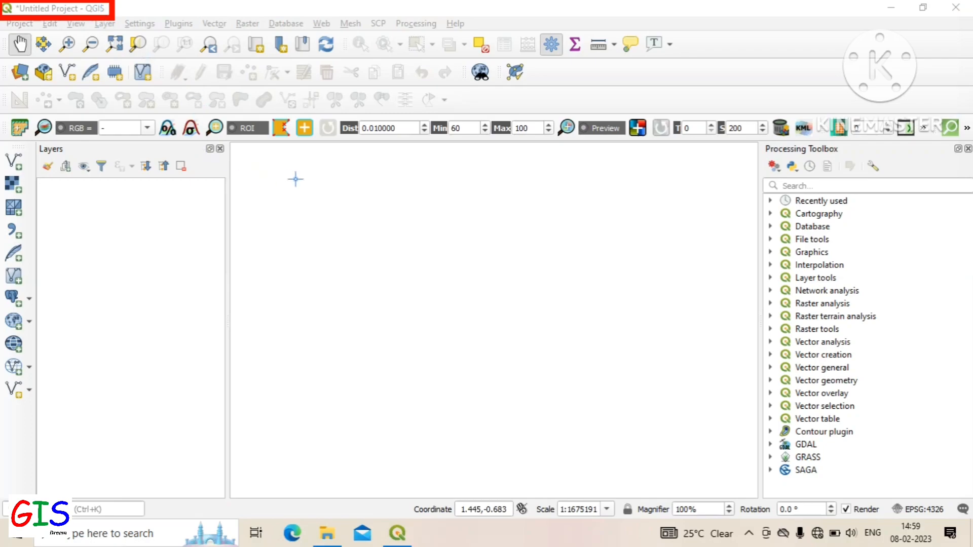
mouse_move(372, 201)
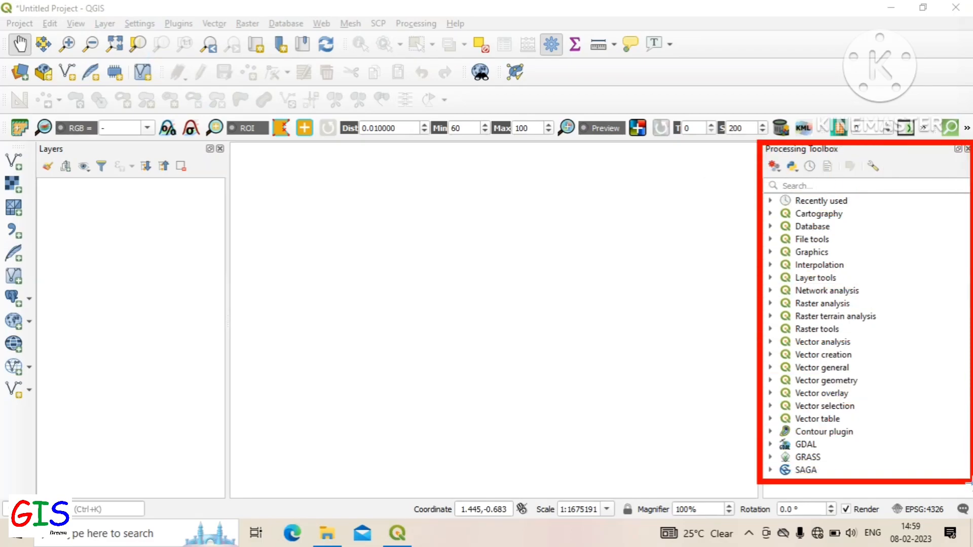
mouse_move(797, 205)
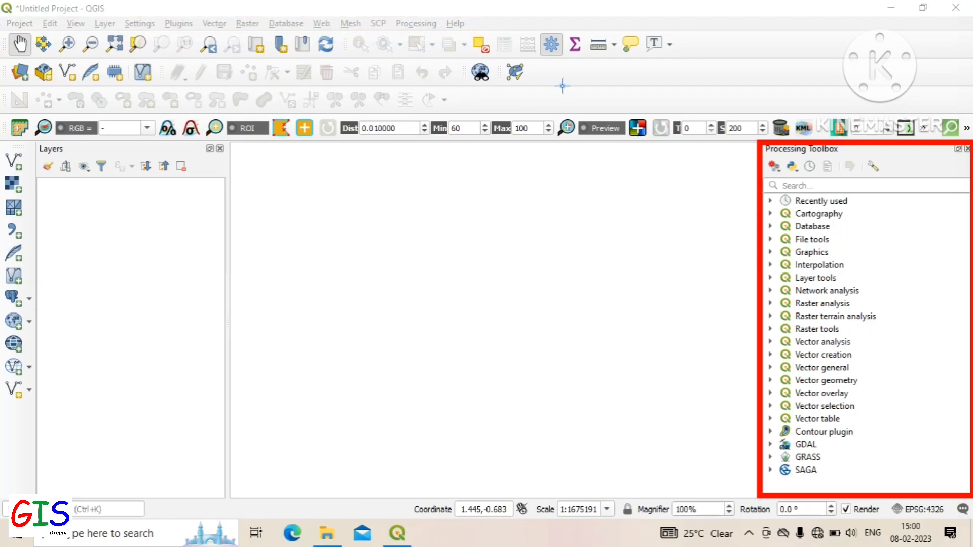
mouse_move(934, 483)
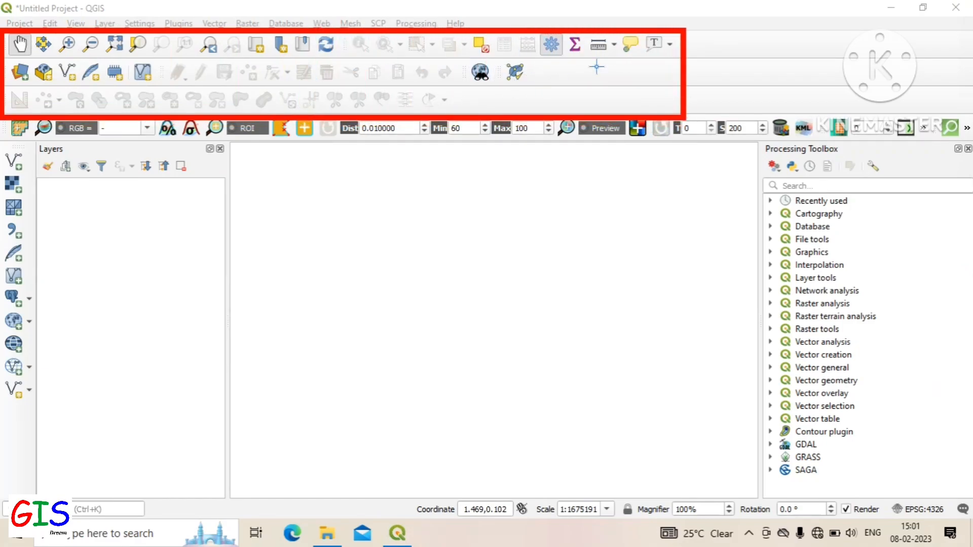
mouse_move(653, 92)
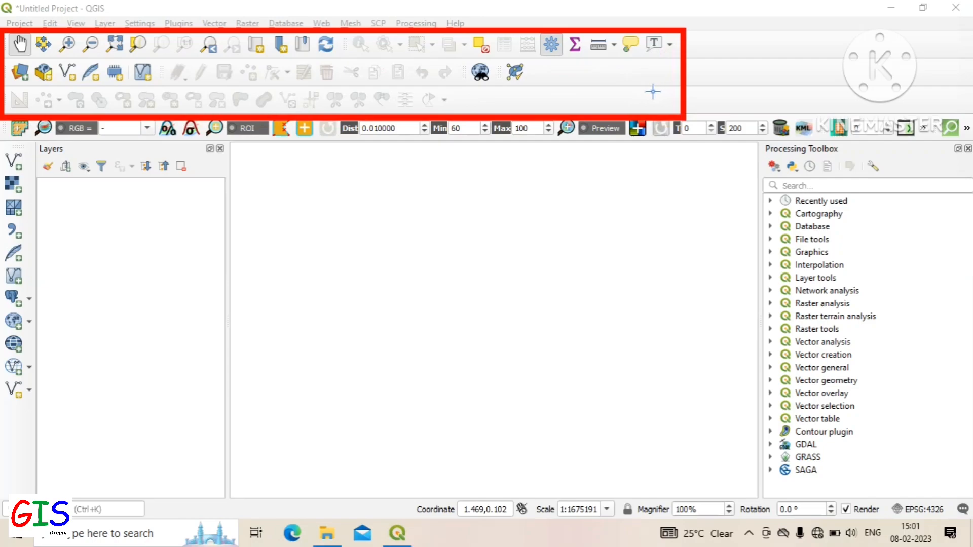
mouse_move(840, 420)
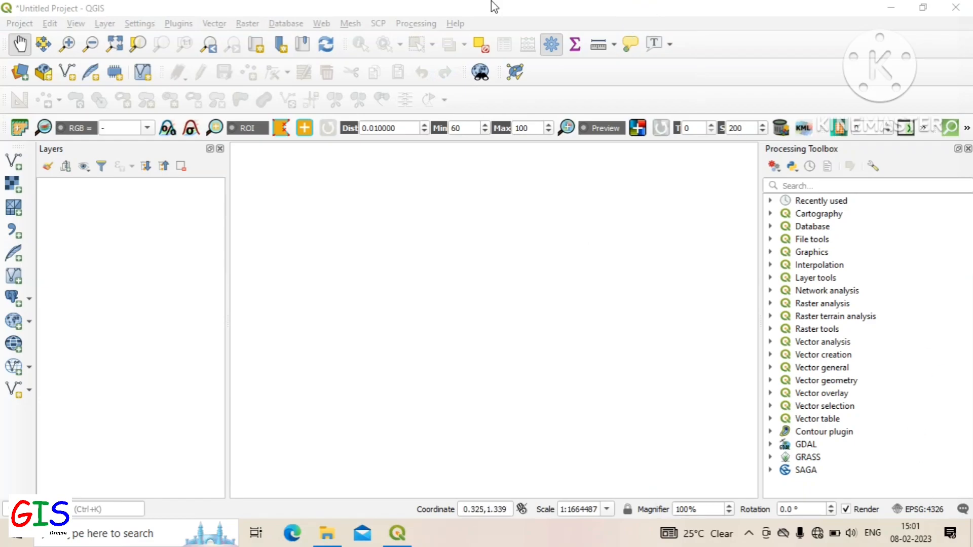
mouse_move(15, 75)
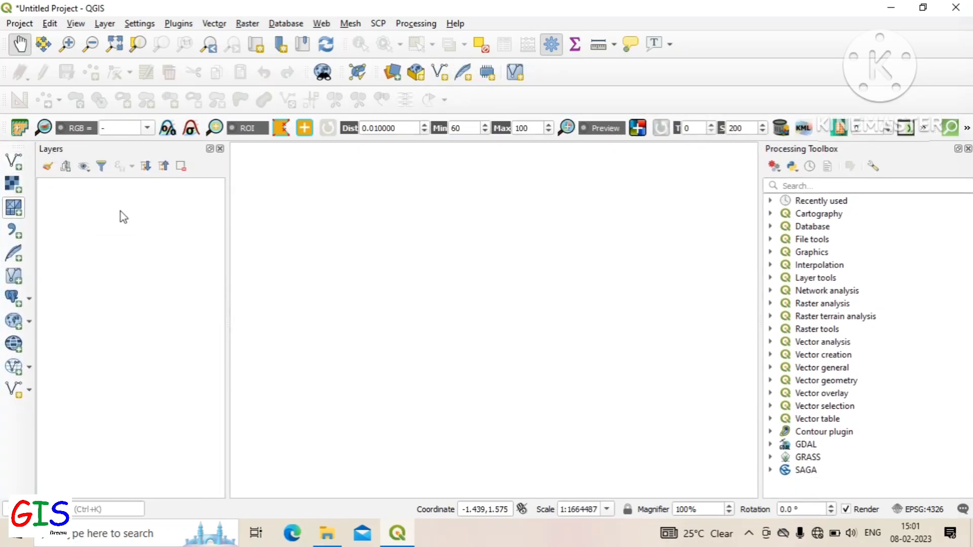
mouse_move(712, 46)
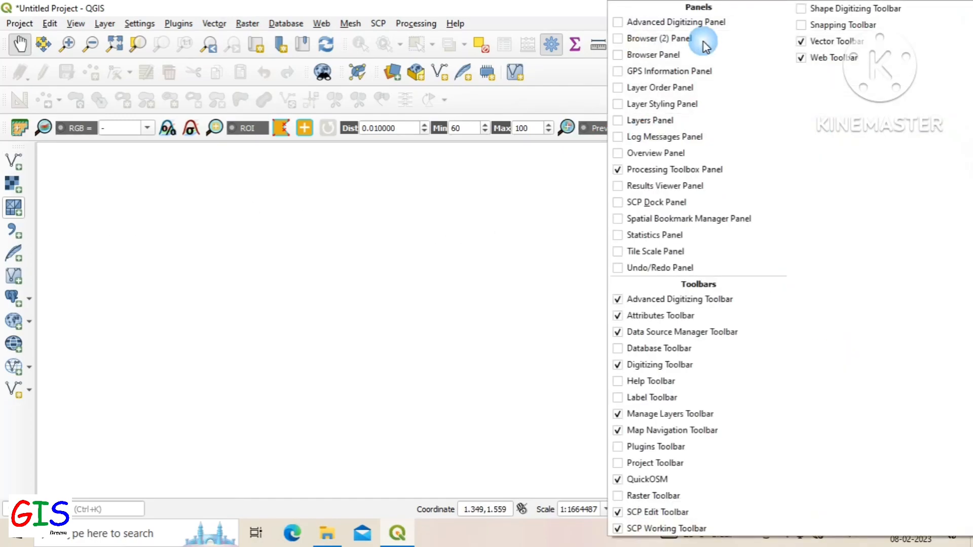
mouse_move(624, 122)
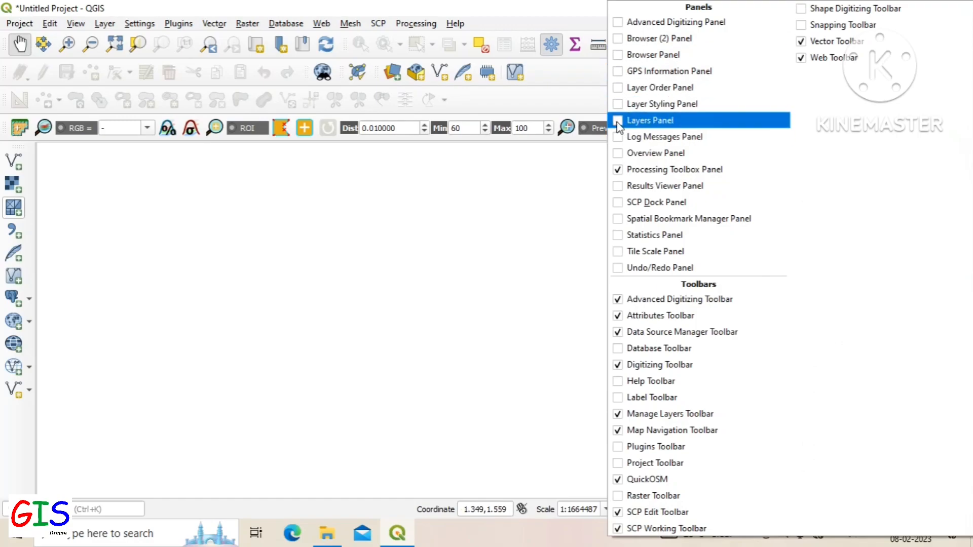
left_click(651, 119)
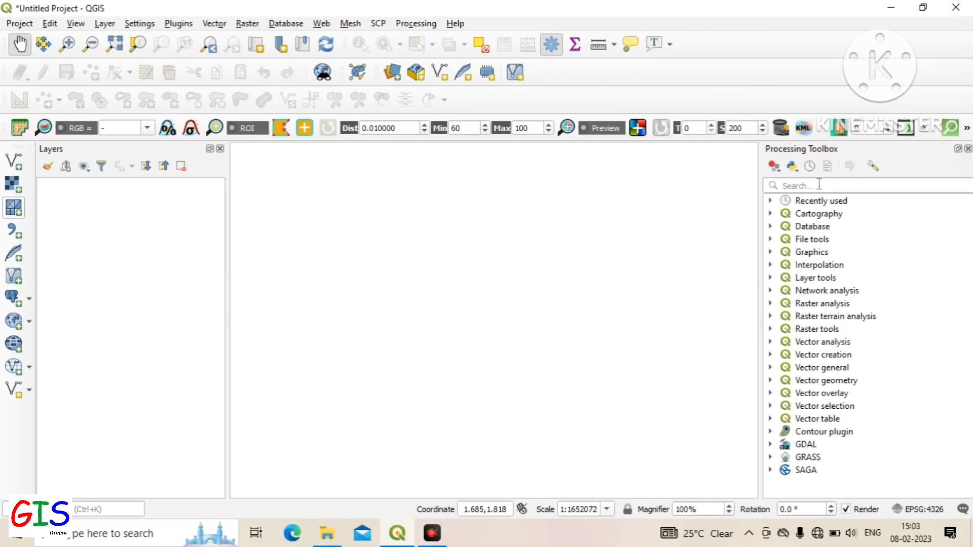
mouse_move(820, 183)
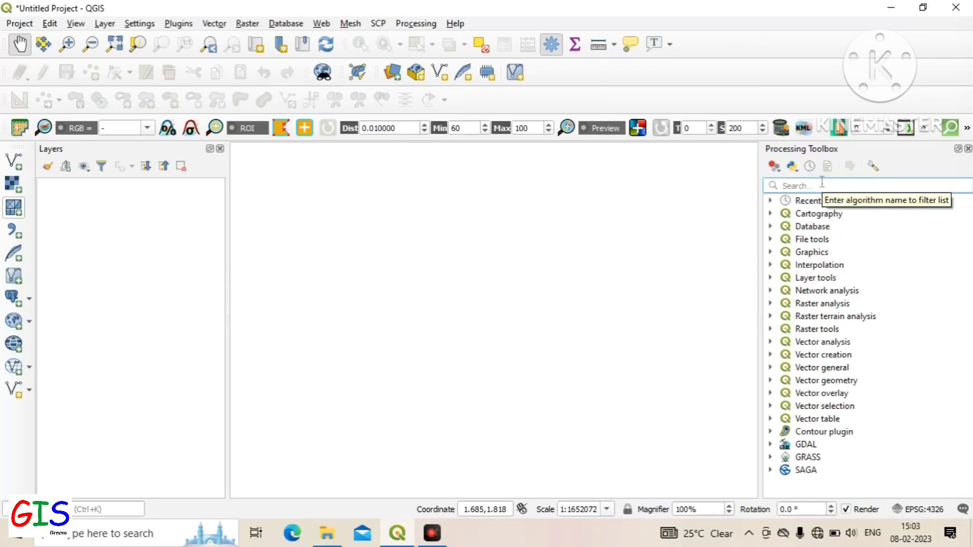
type("Buffer")
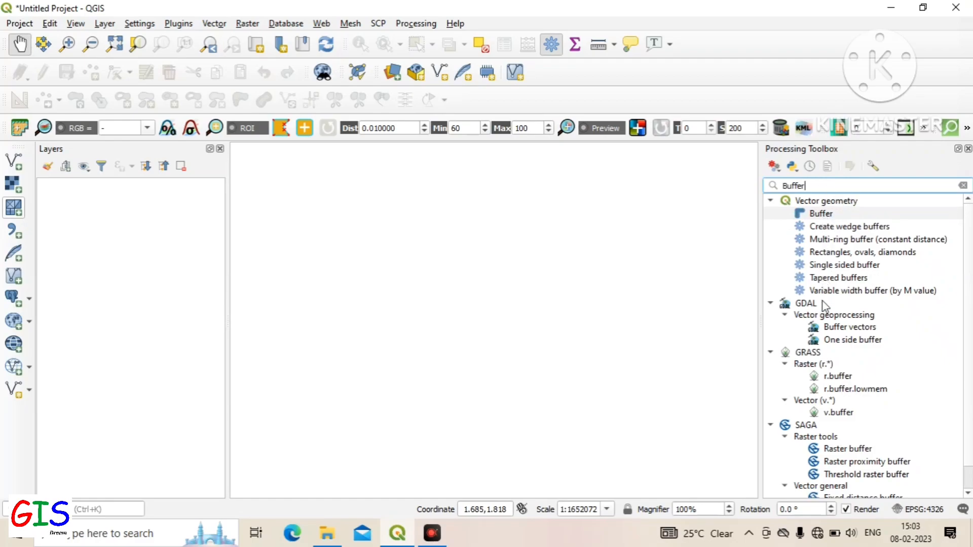
mouse_move(825, 453)
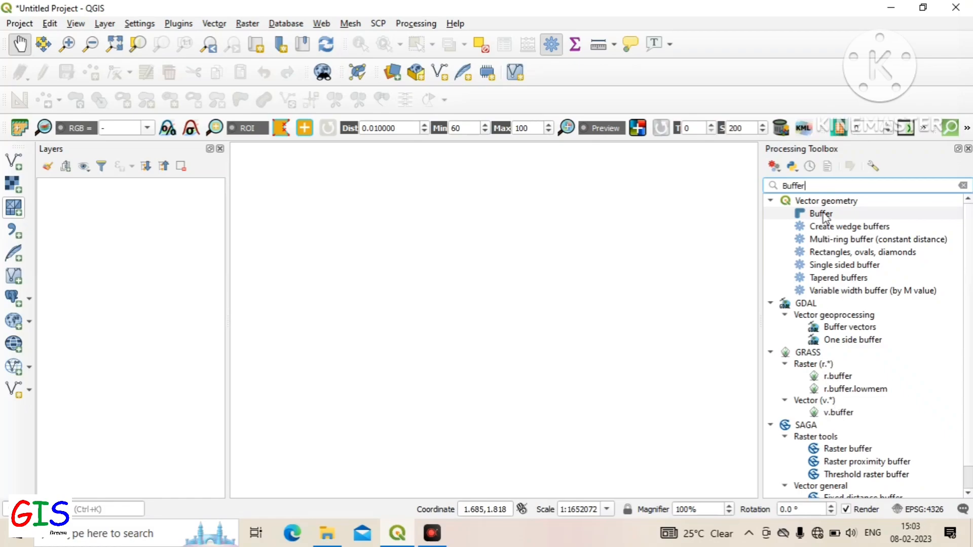
mouse_move(963, 187)
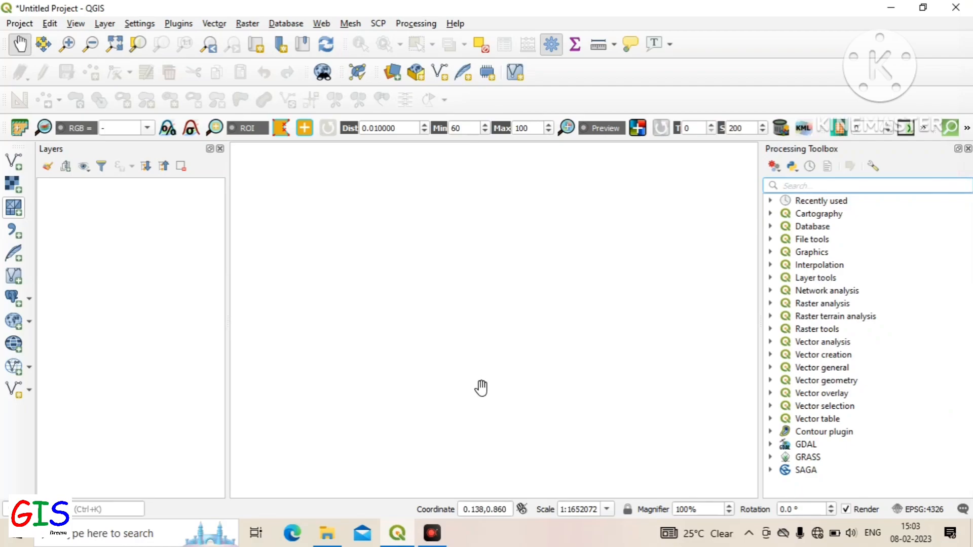
mouse_move(225, 512)
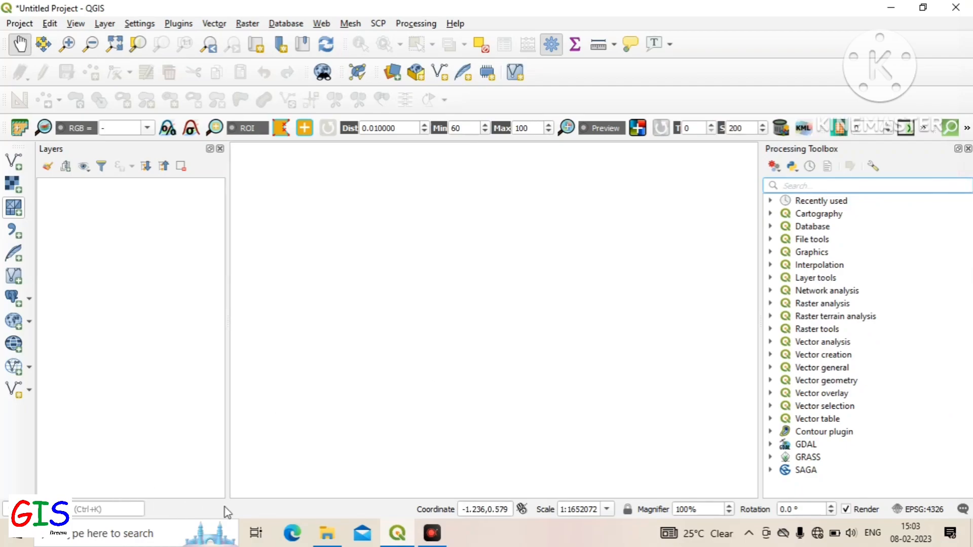
mouse_move(356, 527)
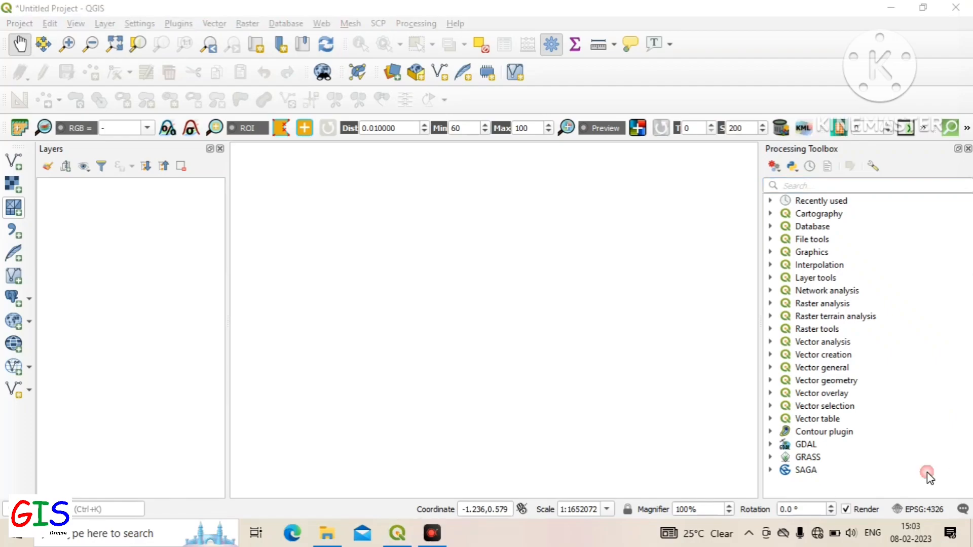
mouse_move(834, 460)
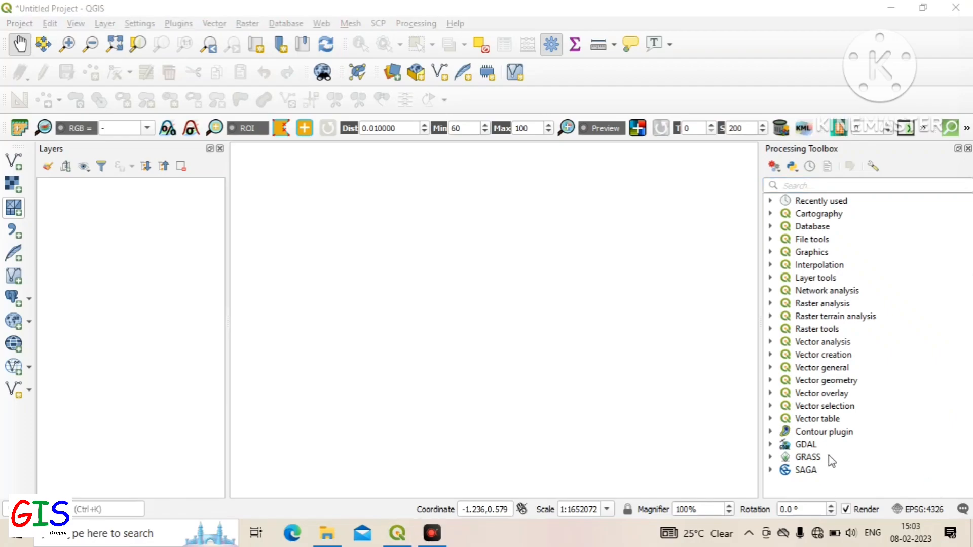
Set the status-bar map scale to 1:1000 after pointing at the coordinate readout.
left_click(647, 477)
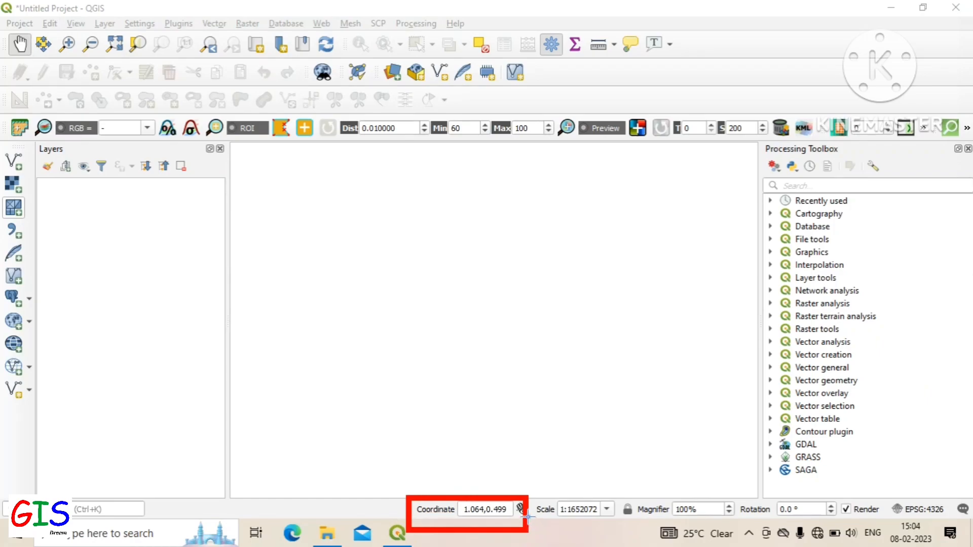
mouse_move(534, 496)
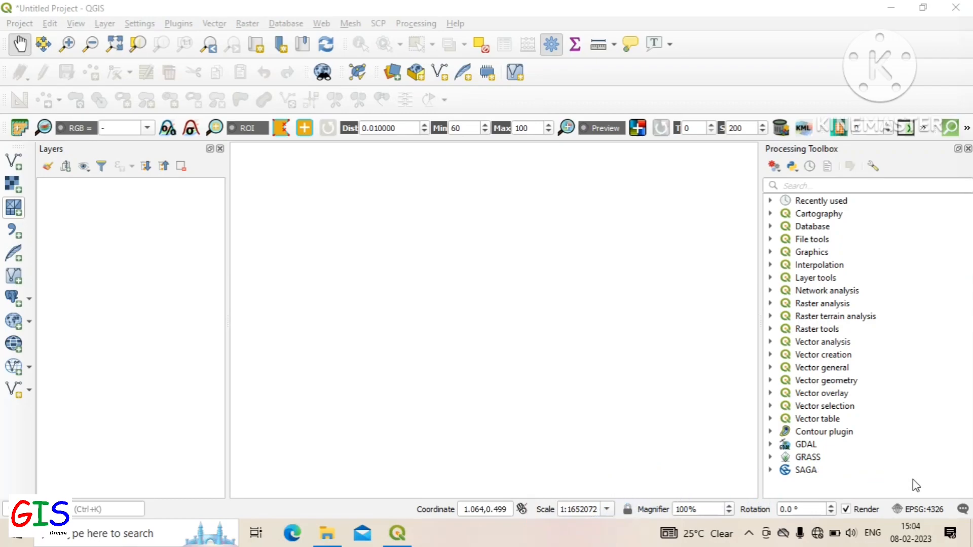
left_click(608, 508)
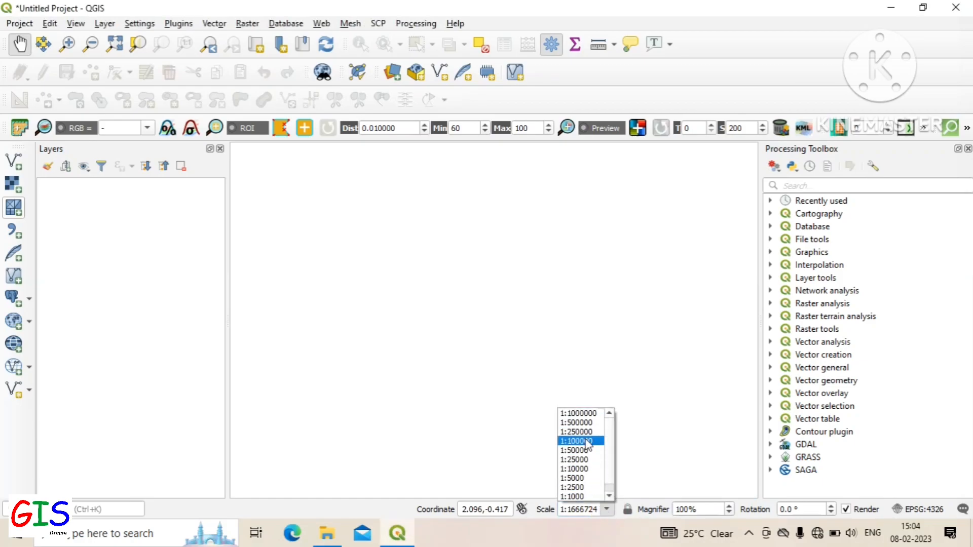
left_click(580, 441)
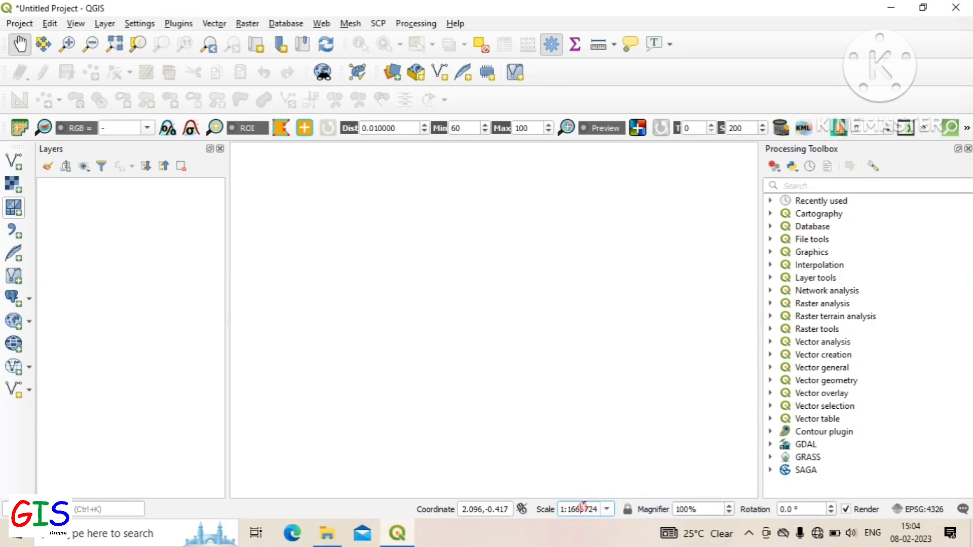
type("1:1000")
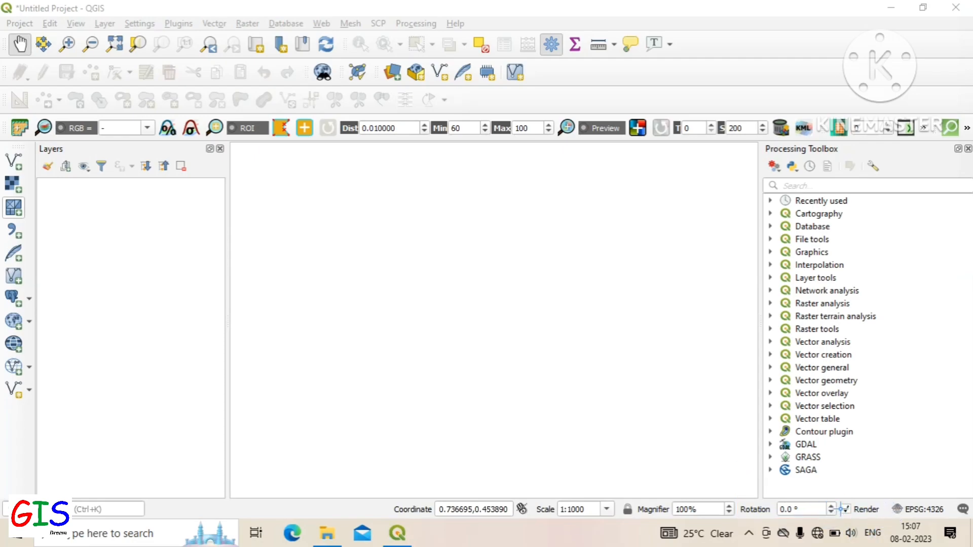
left_click(847, 509)
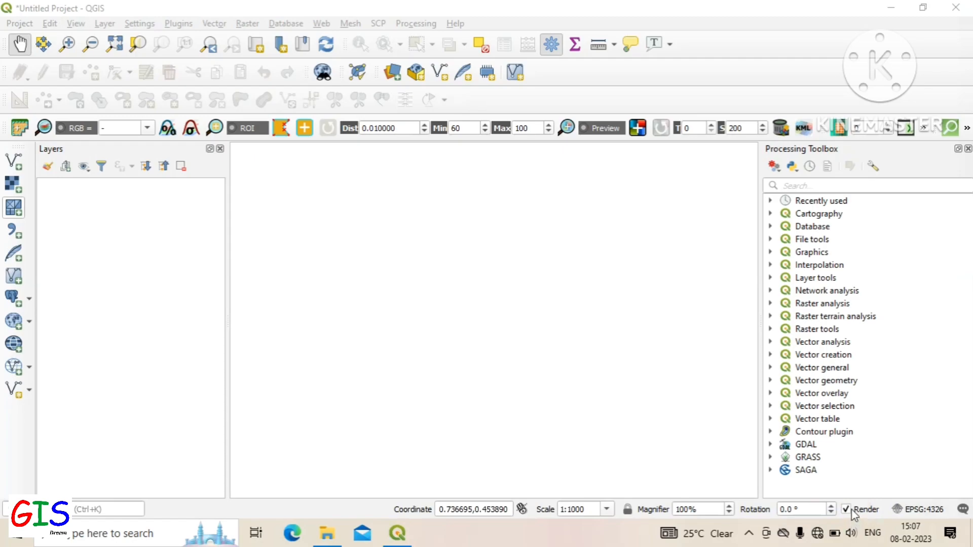
left_click(829, 507)
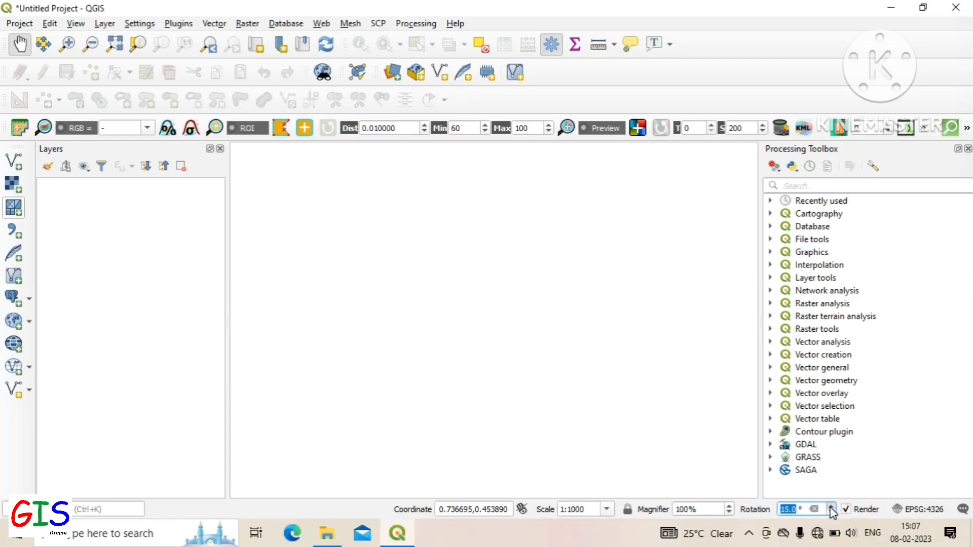
left_click(814, 505)
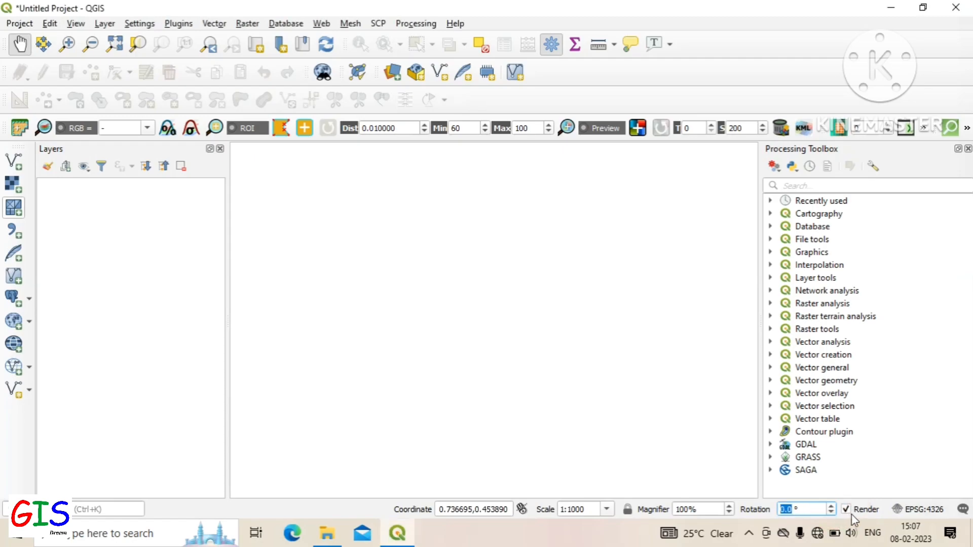
mouse_move(853, 517)
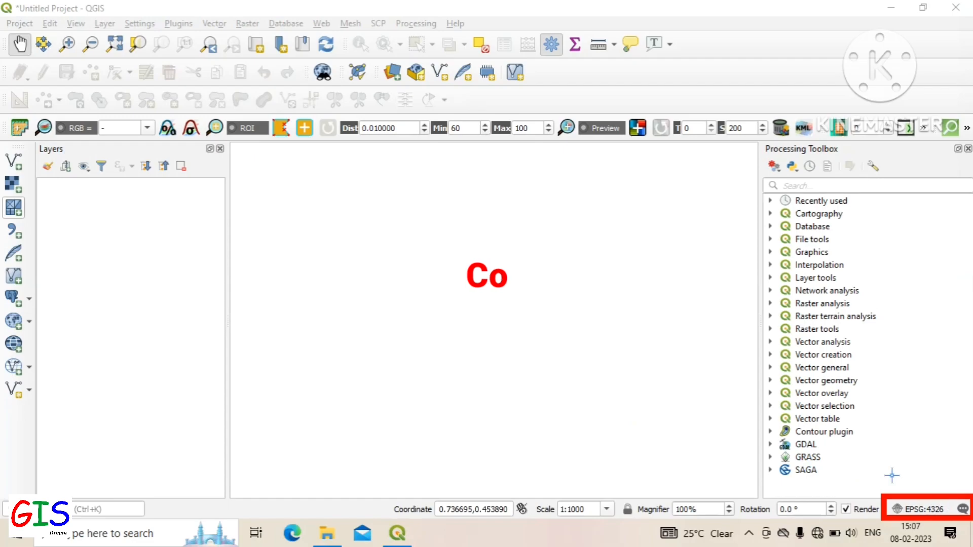
type("Coordinate Reference System")
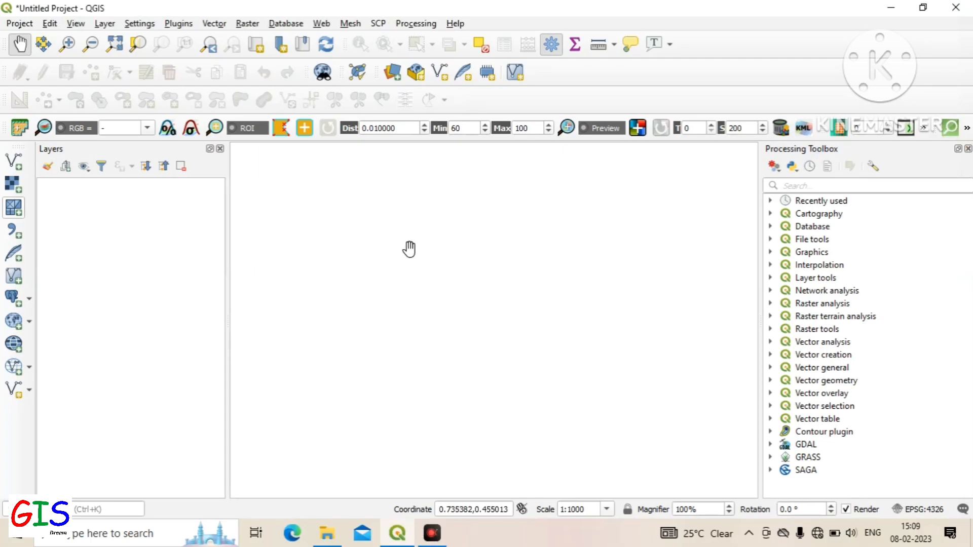
mouse_move(440, 347)
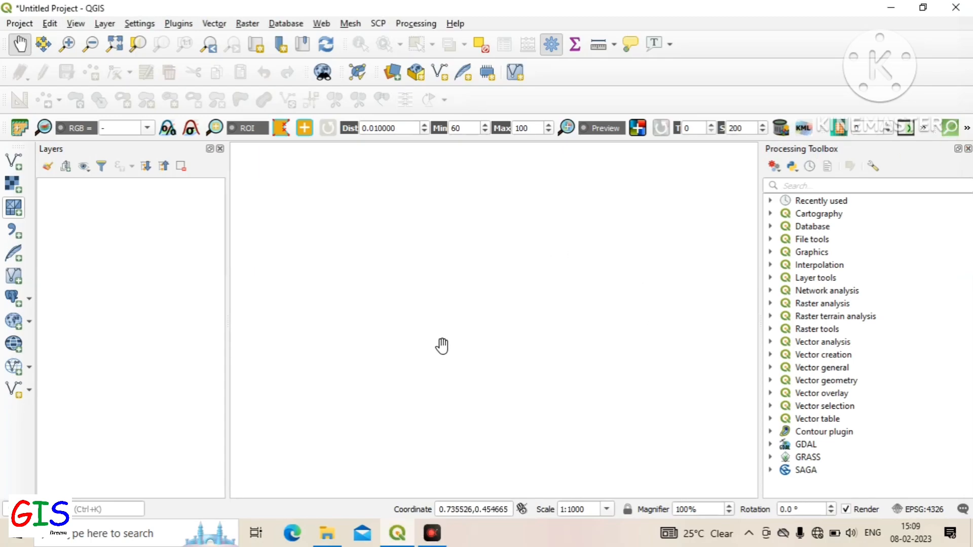
mouse_move(421, 218)
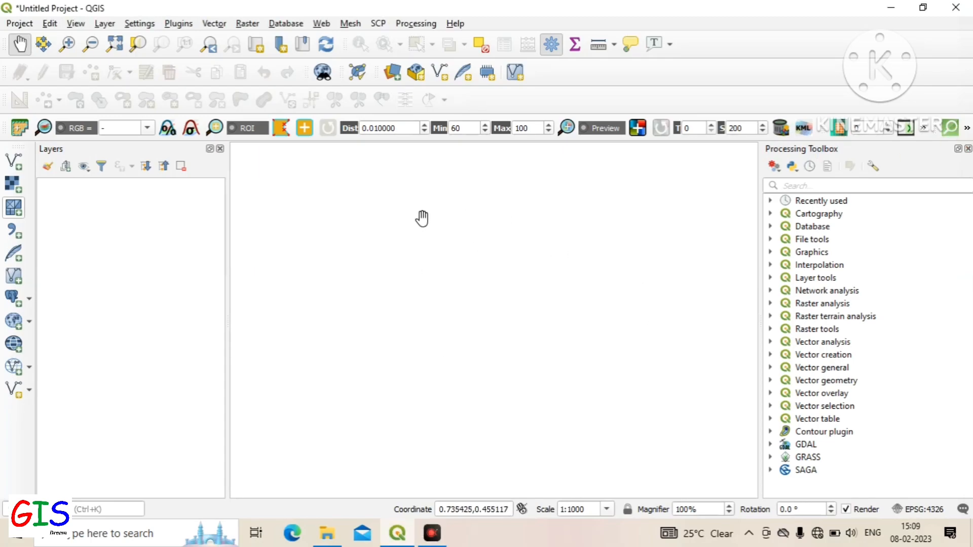
mouse_move(400, 263)
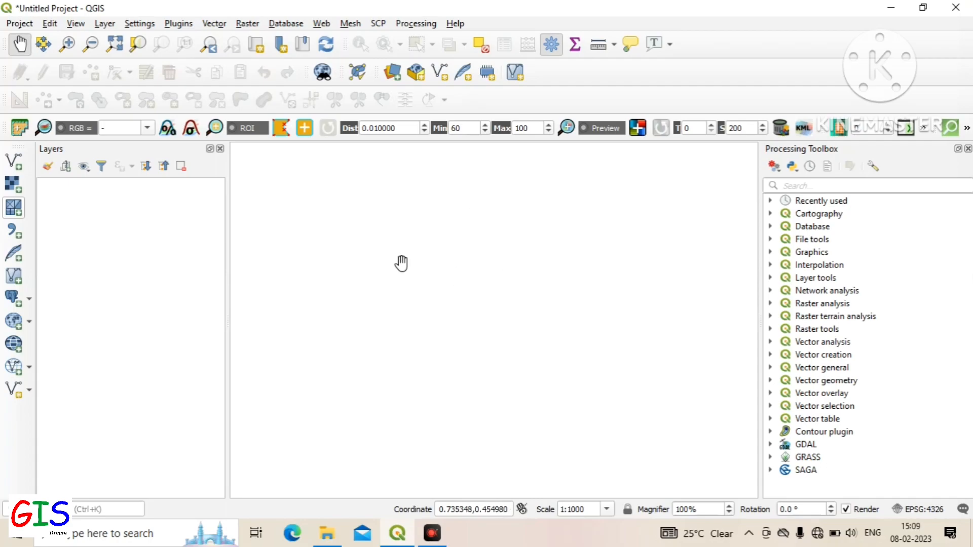
mouse_move(375, 325)
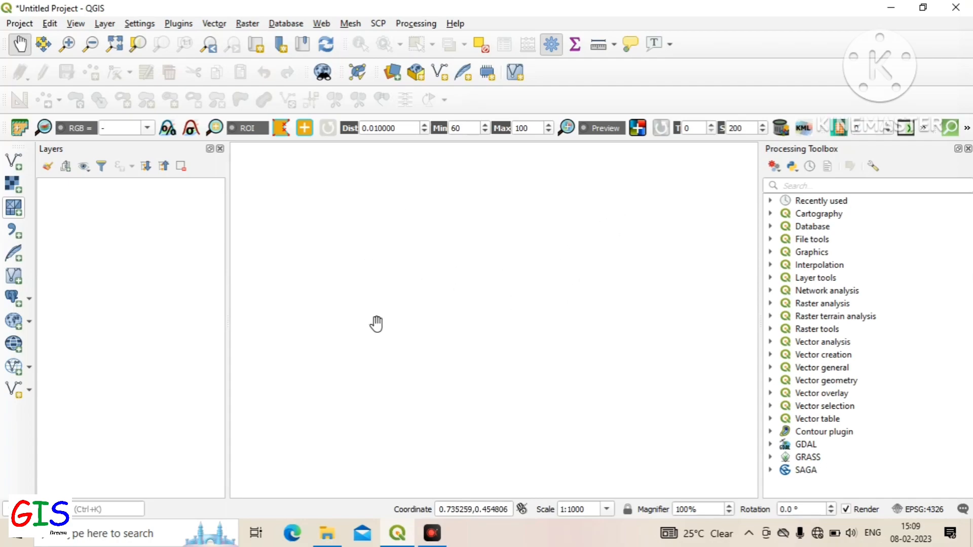
mouse_move(364, 231)
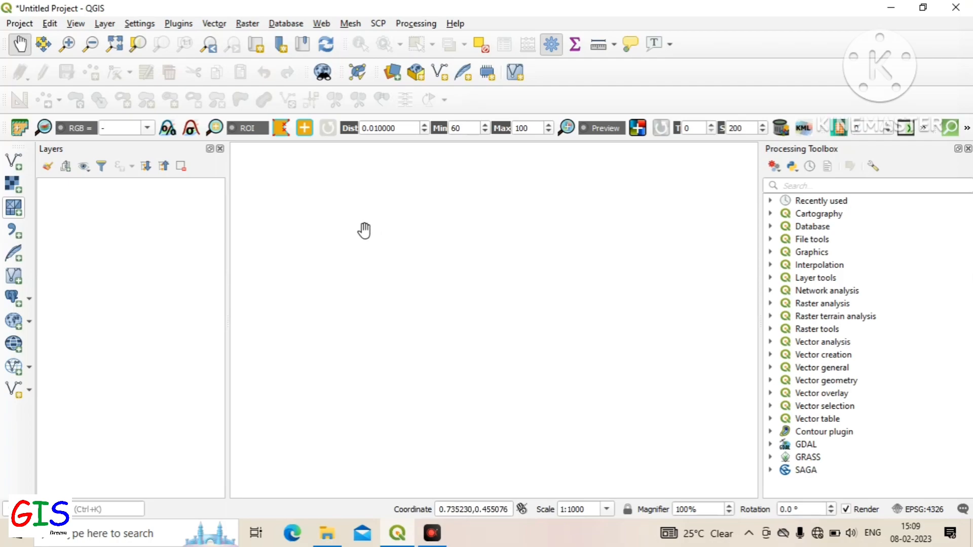
mouse_move(627, 375)
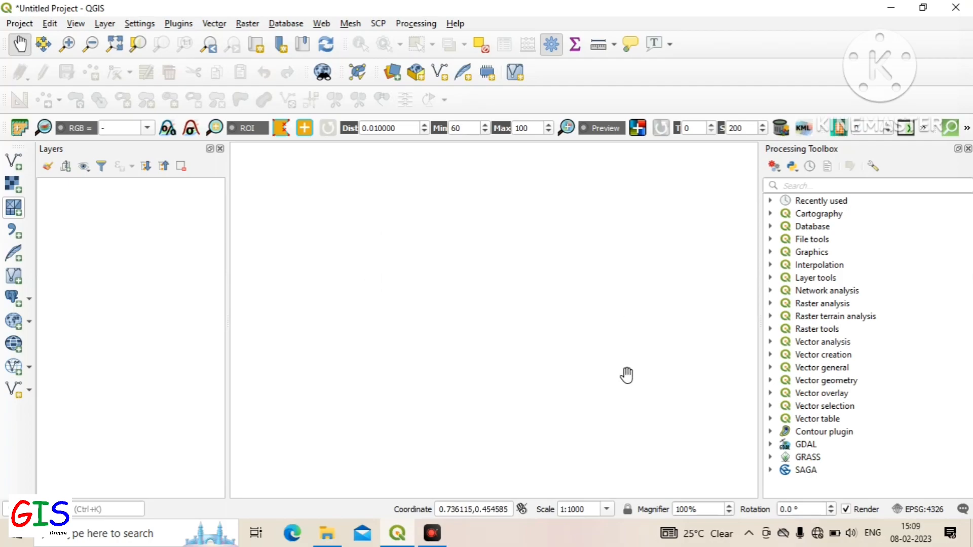
mouse_move(632, 247)
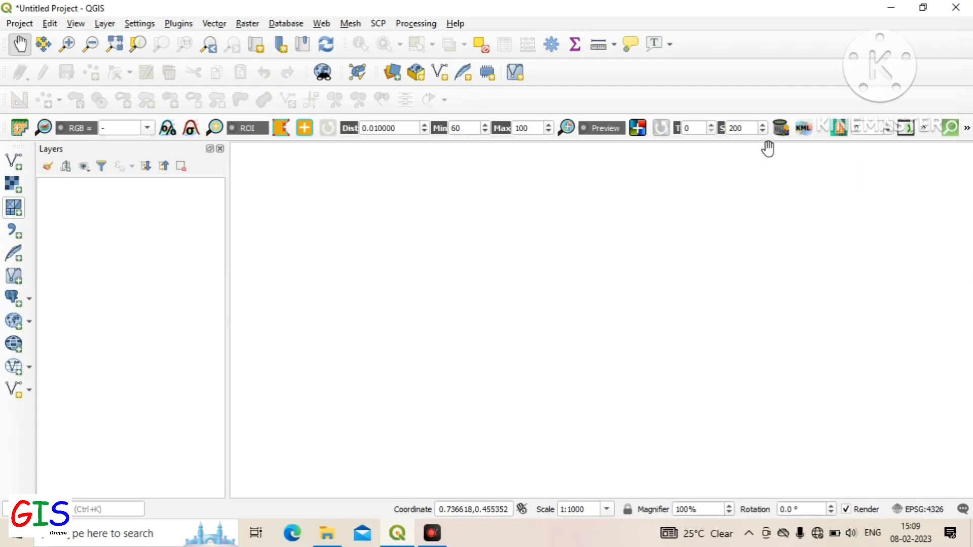
mouse_move(176, 275)
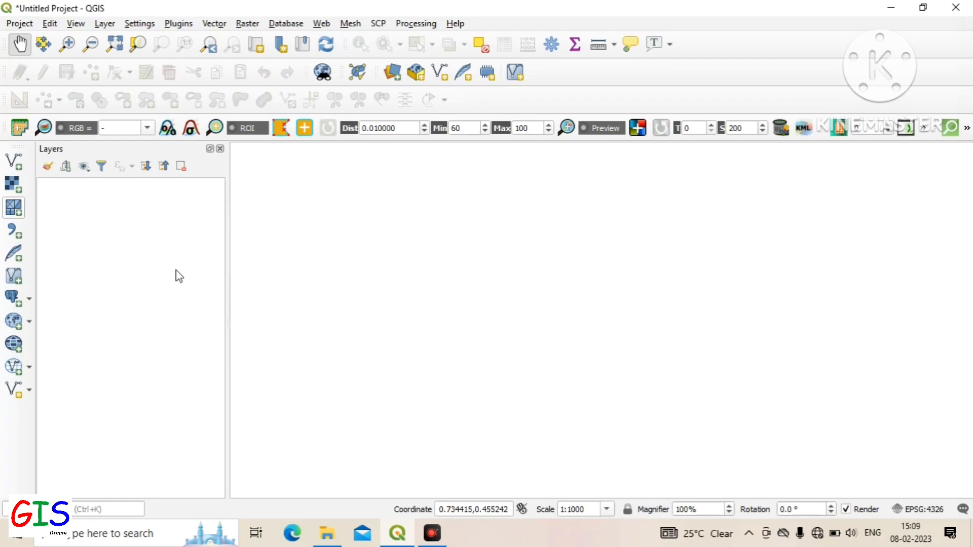
mouse_move(952, 7)
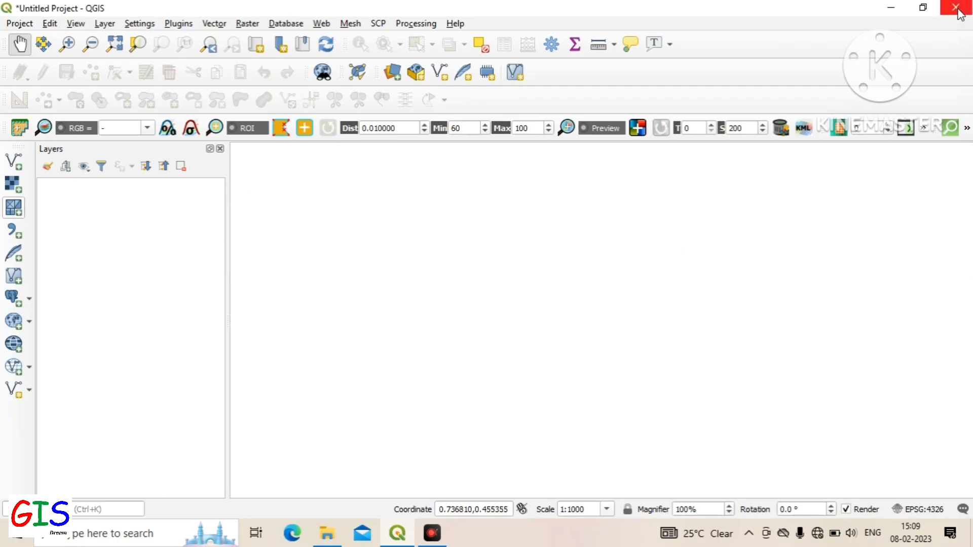
mouse_move(951, 9)
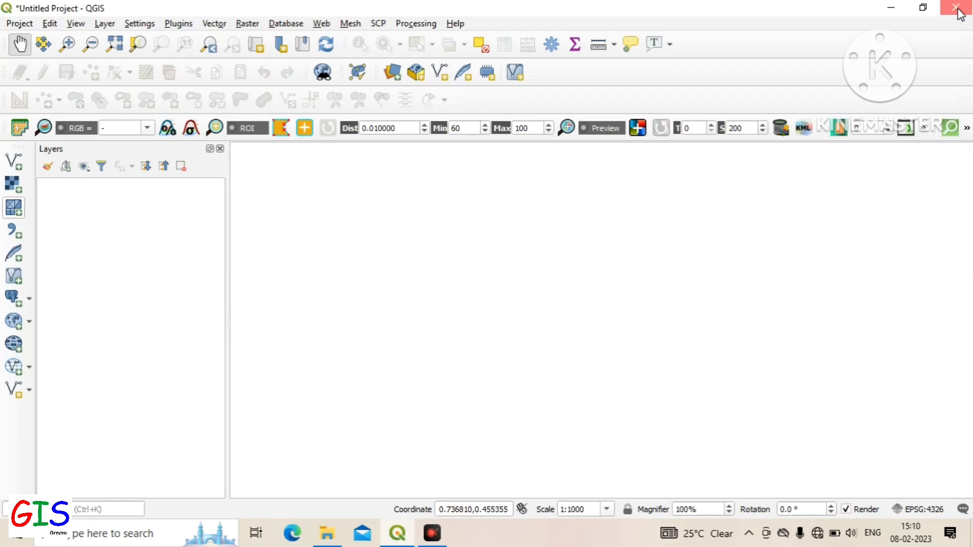
Quit QGIS and discard the untitled project's changes in the save prompt.
left_click(953, 7)
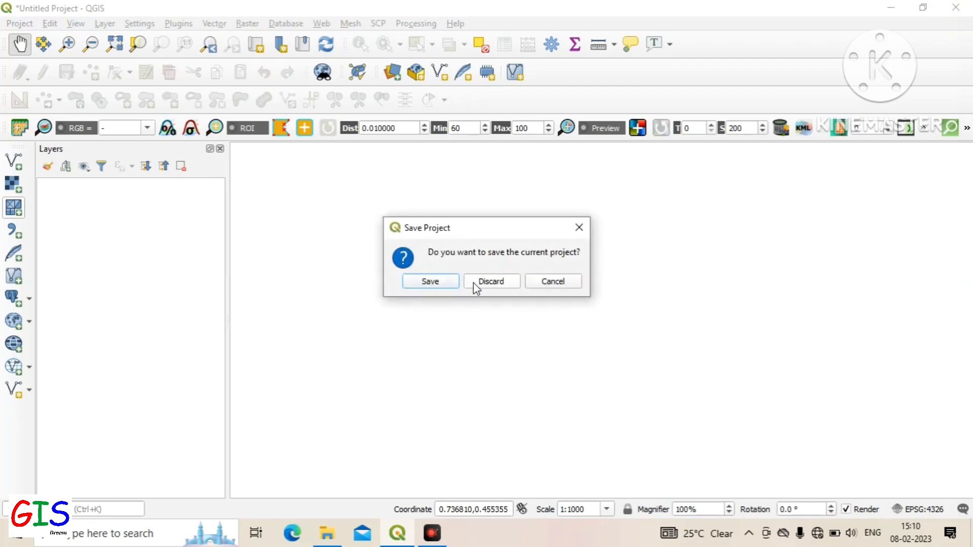
mouse_move(447, 289)
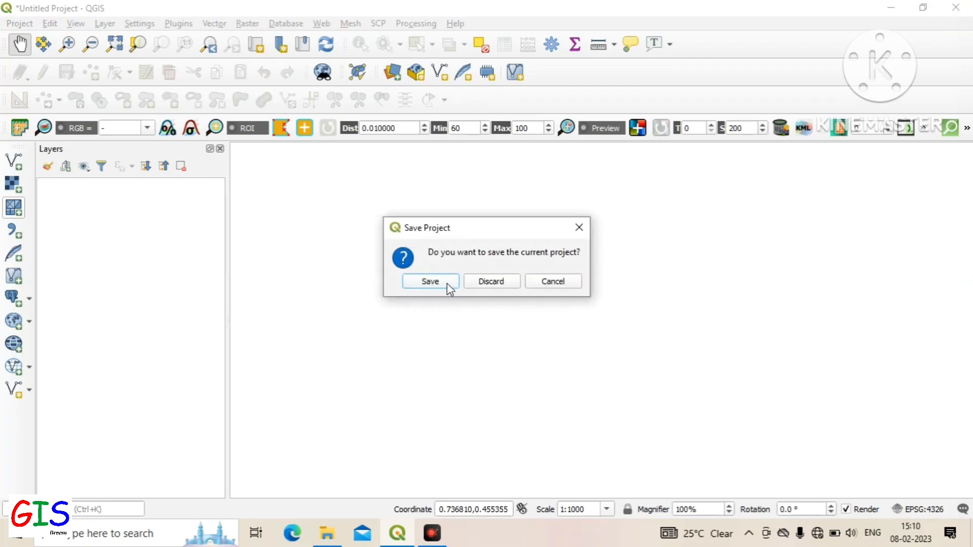
mouse_move(493, 287)
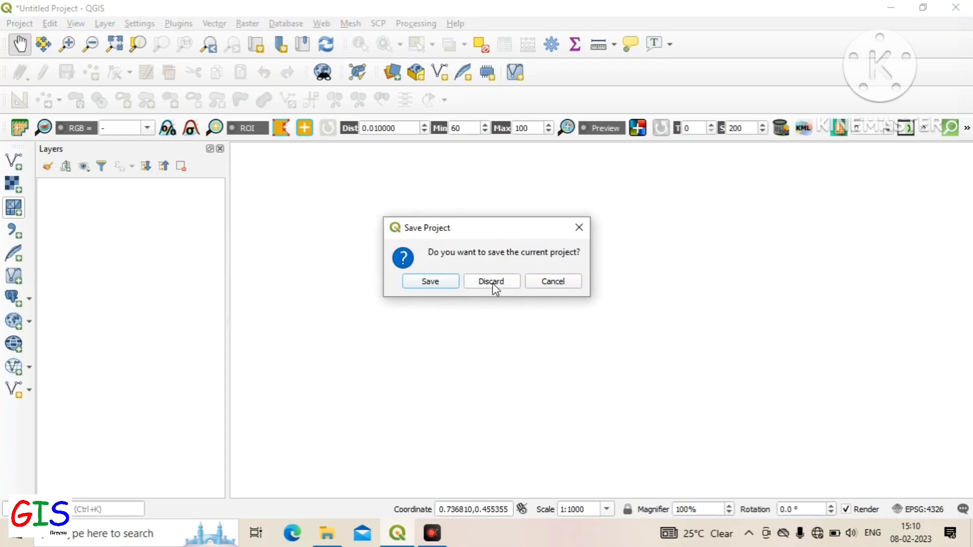
left_click(491, 281)
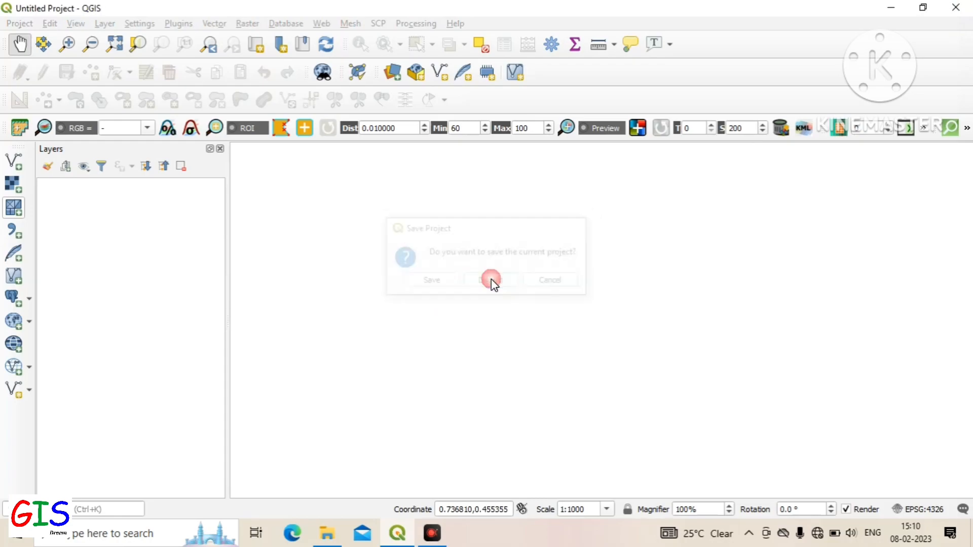